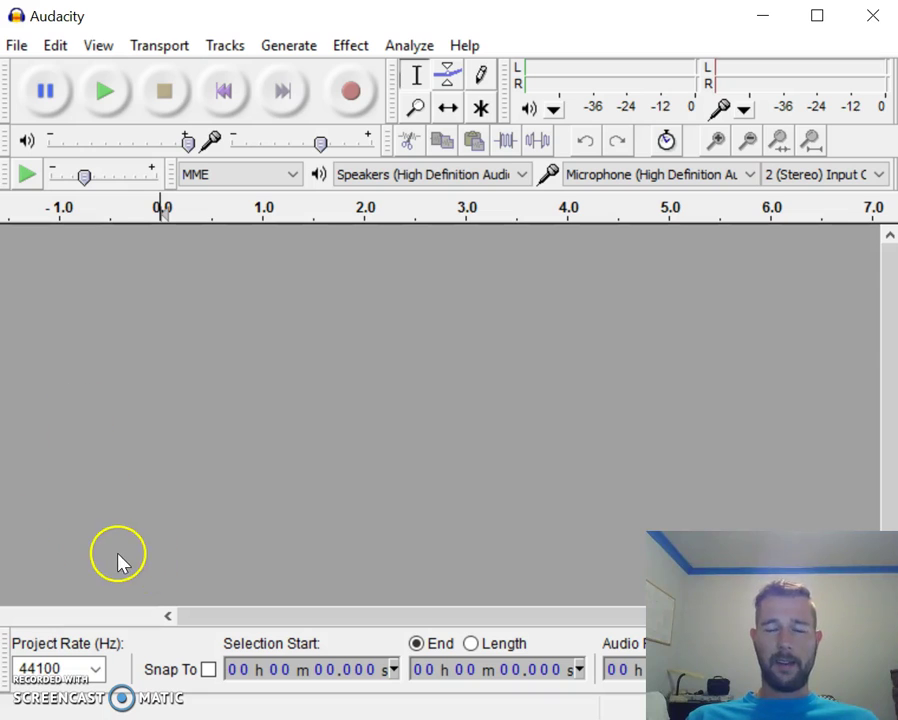
mouse_move(316, 99)
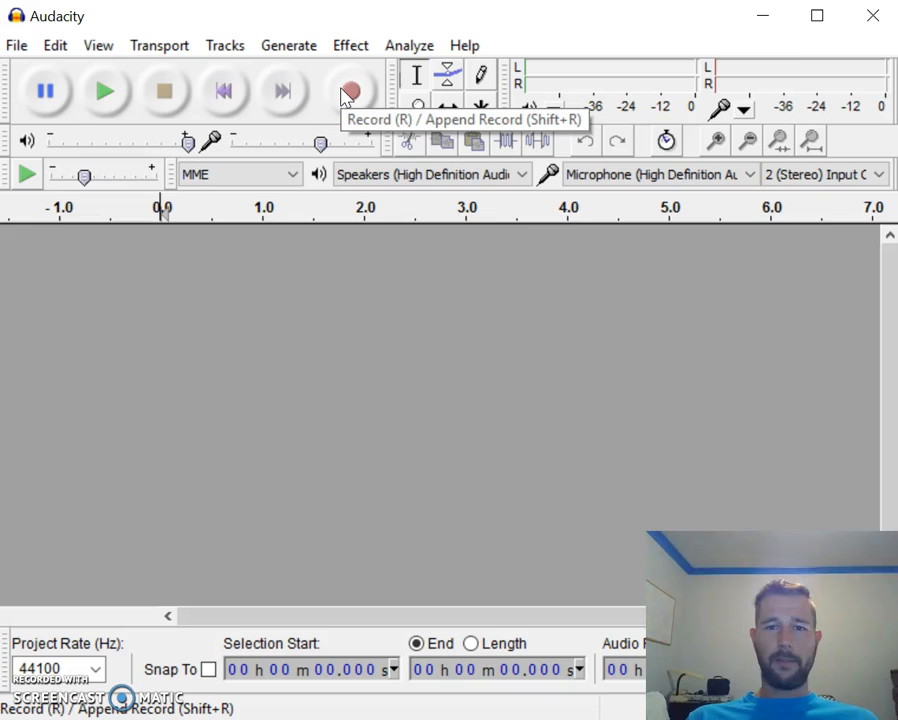
Record about 2.5 seconds of speech into a new stereo 44100 Hz track
left_click(349, 91)
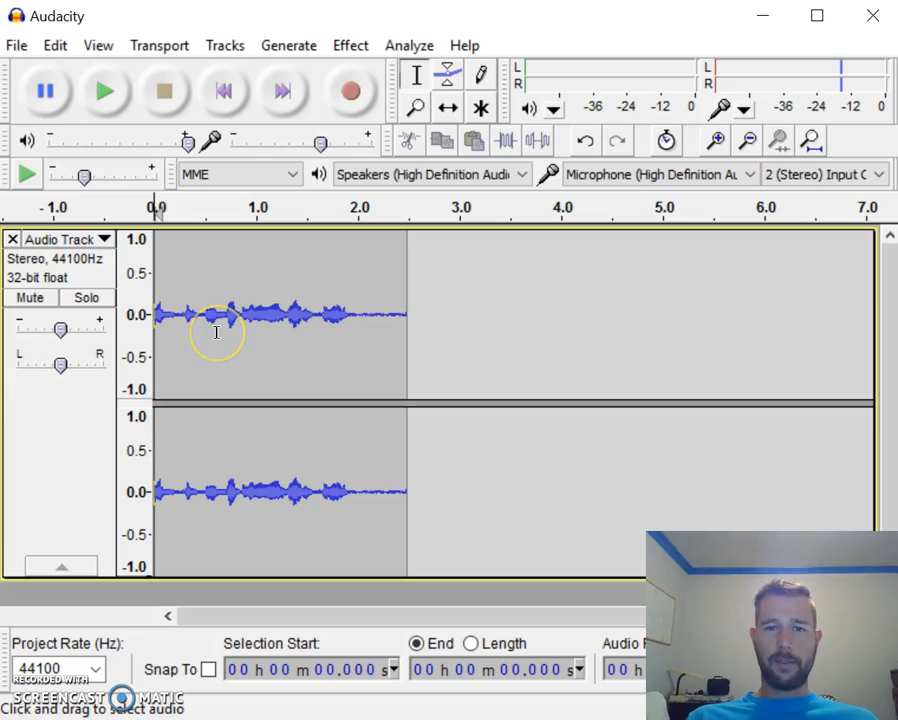
mouse_move(230, 296)
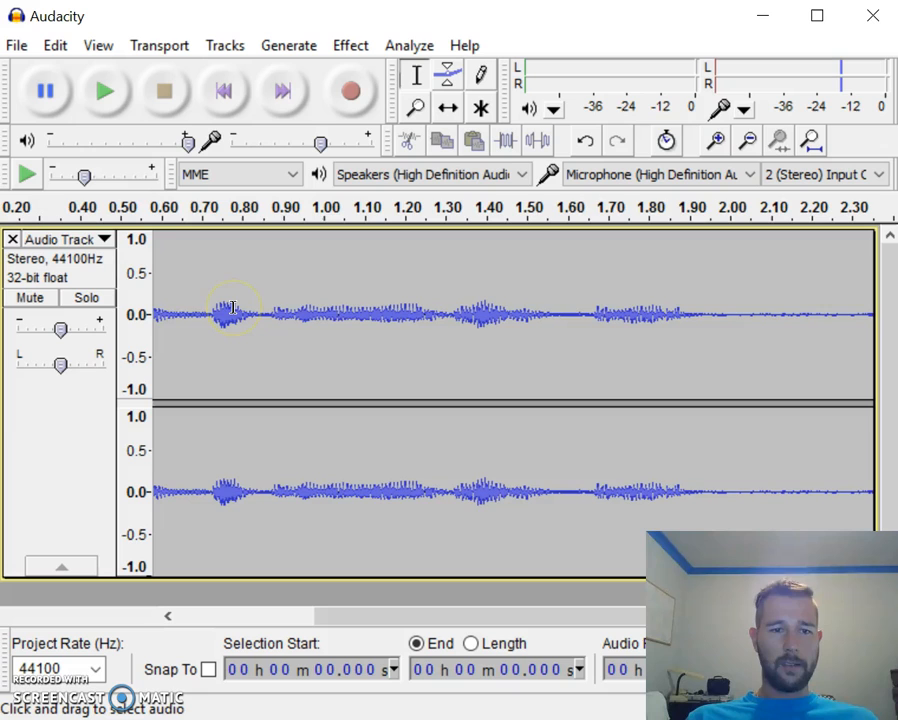
Zoom into the waveform until single oscillations around 0.71–0.77 seconds are visible
left_click(713, 140)
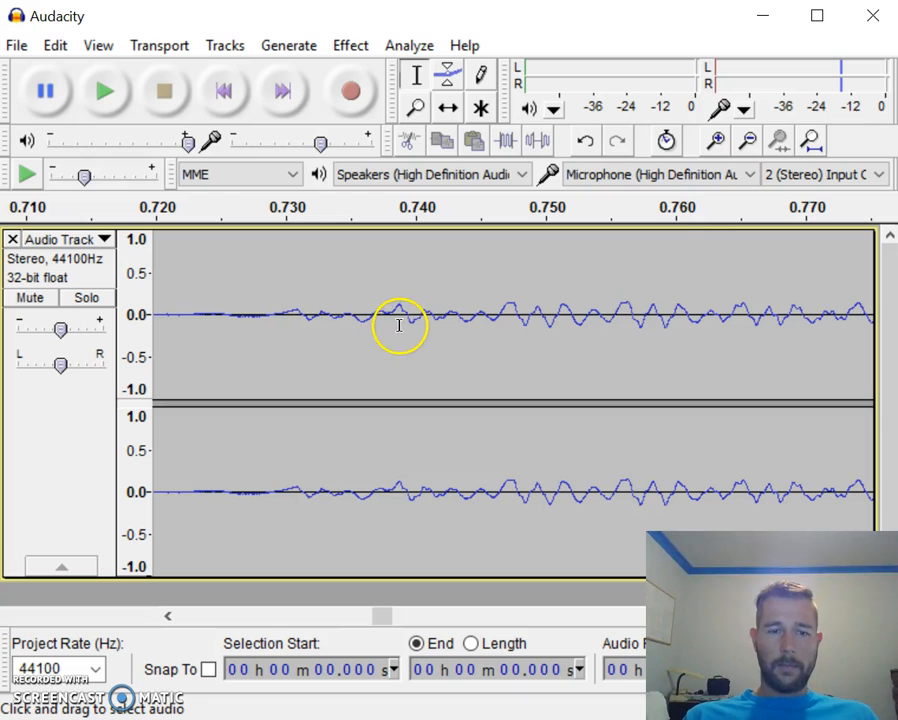
mouse_move(426, 257)
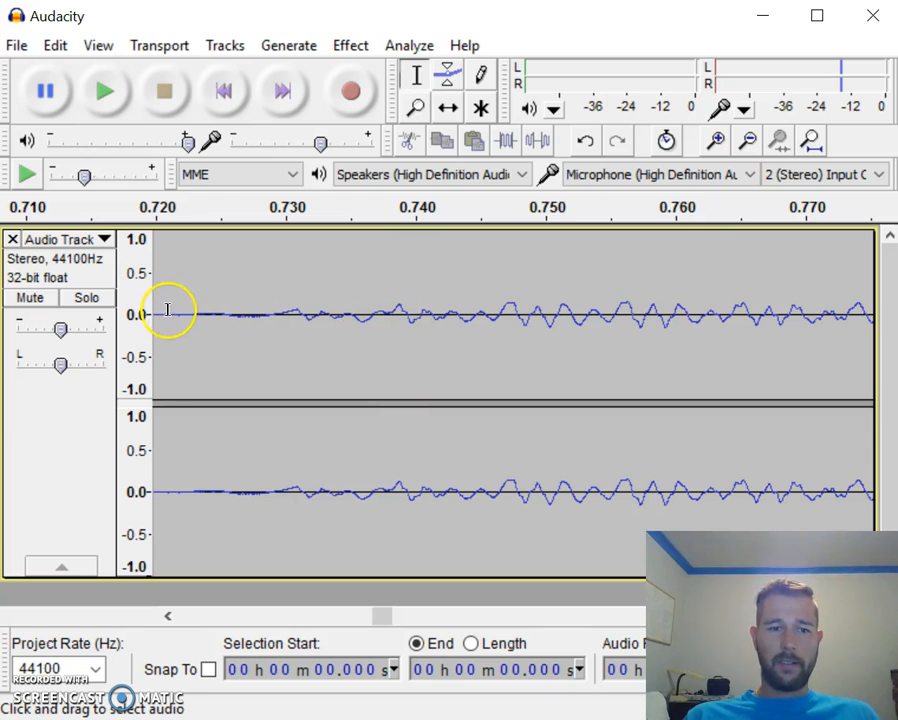
mouse_move(447, 308)
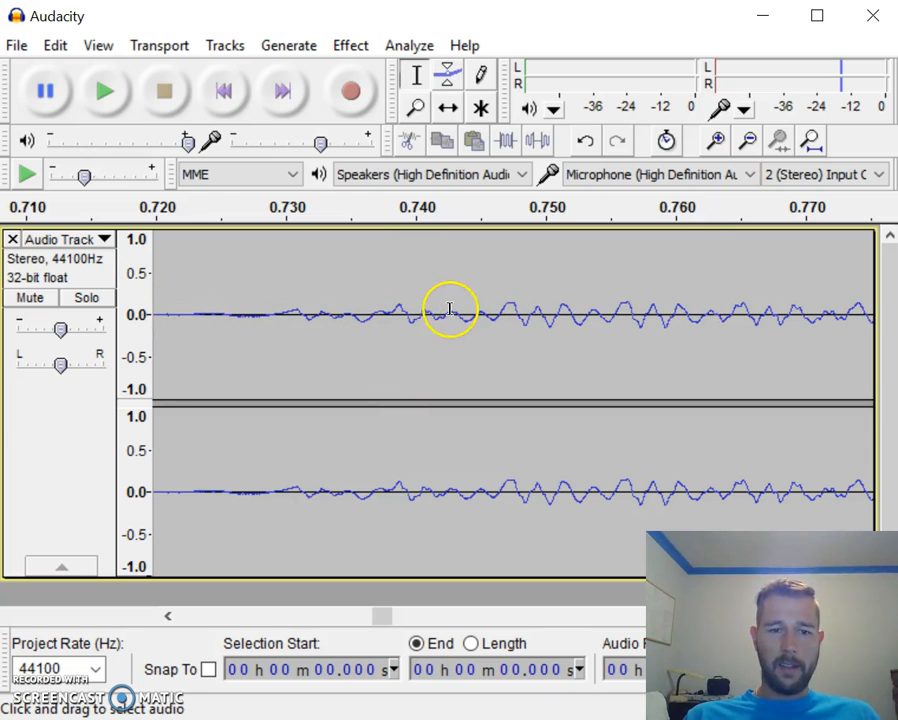
mouse_move(412, 311)
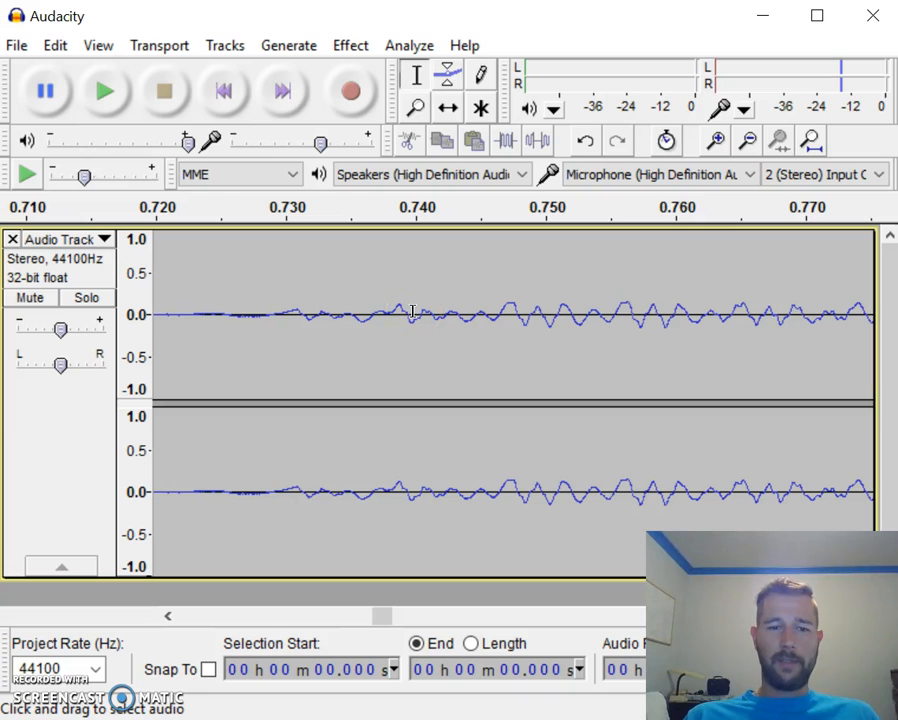
mouse_move(465, 280)
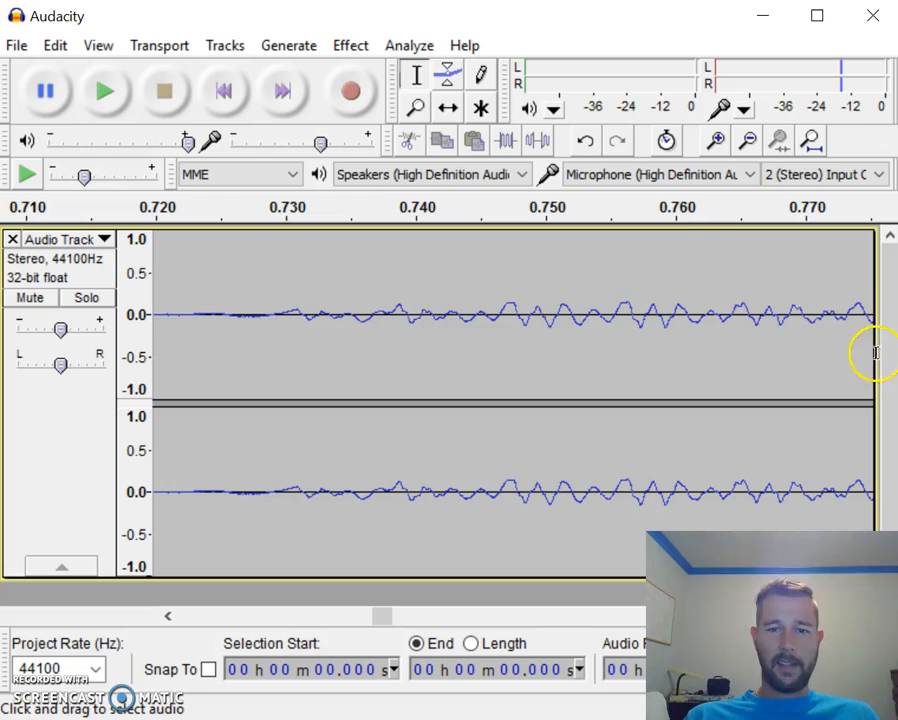
mouse_move(639, 298)
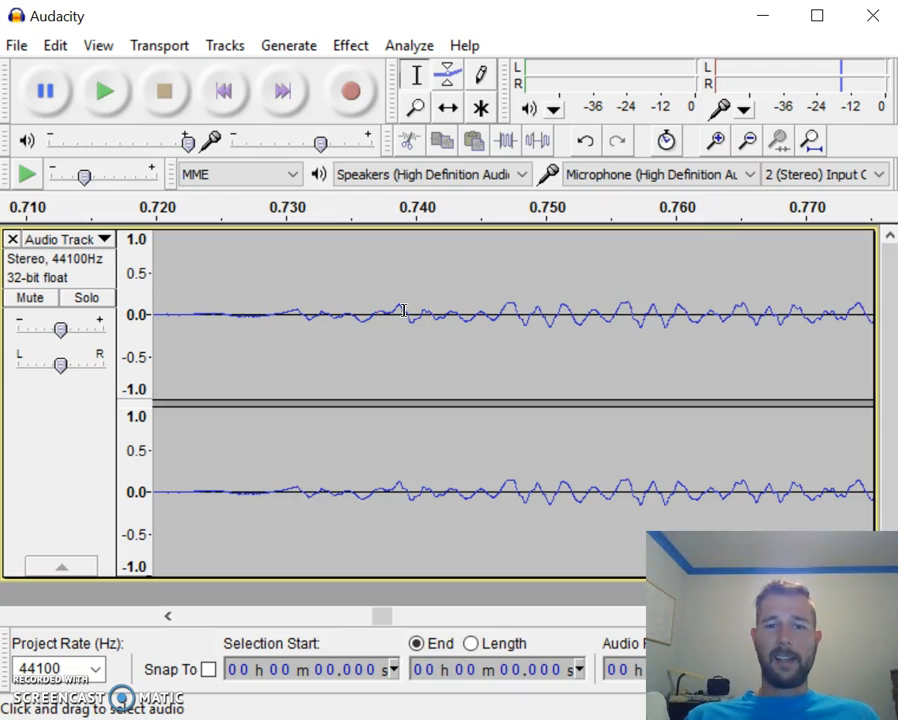
mouse_move(398, 313)
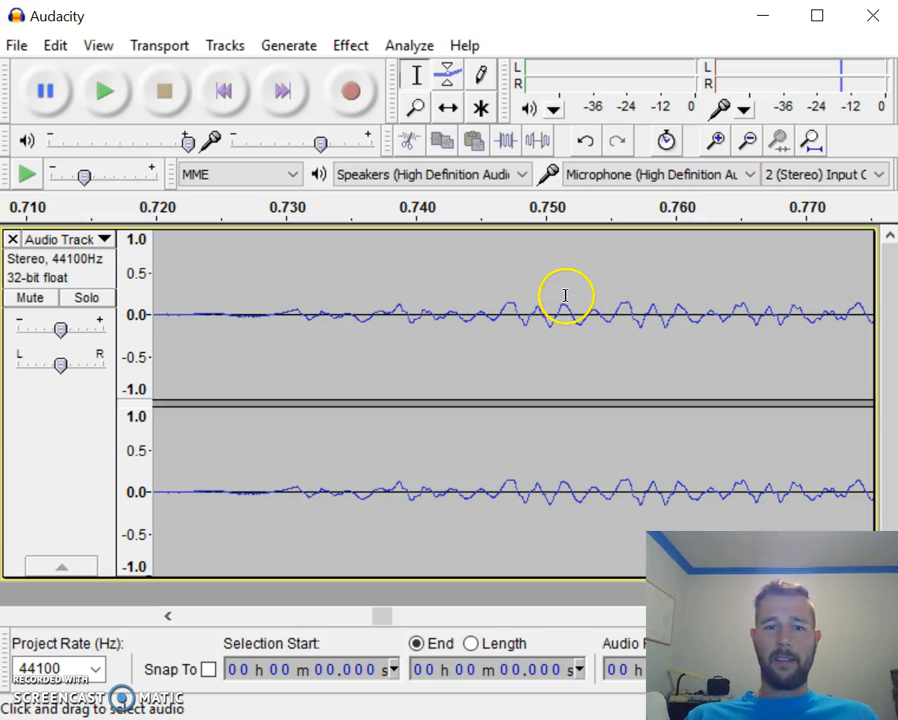
mouse_move(620, 318)
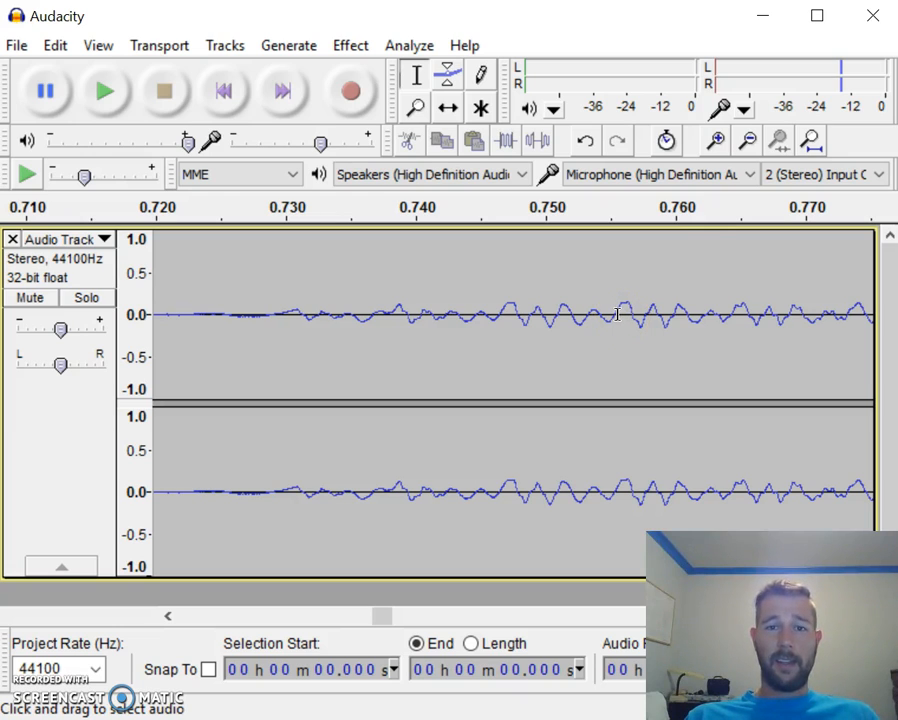
mouse_move(593, 311)
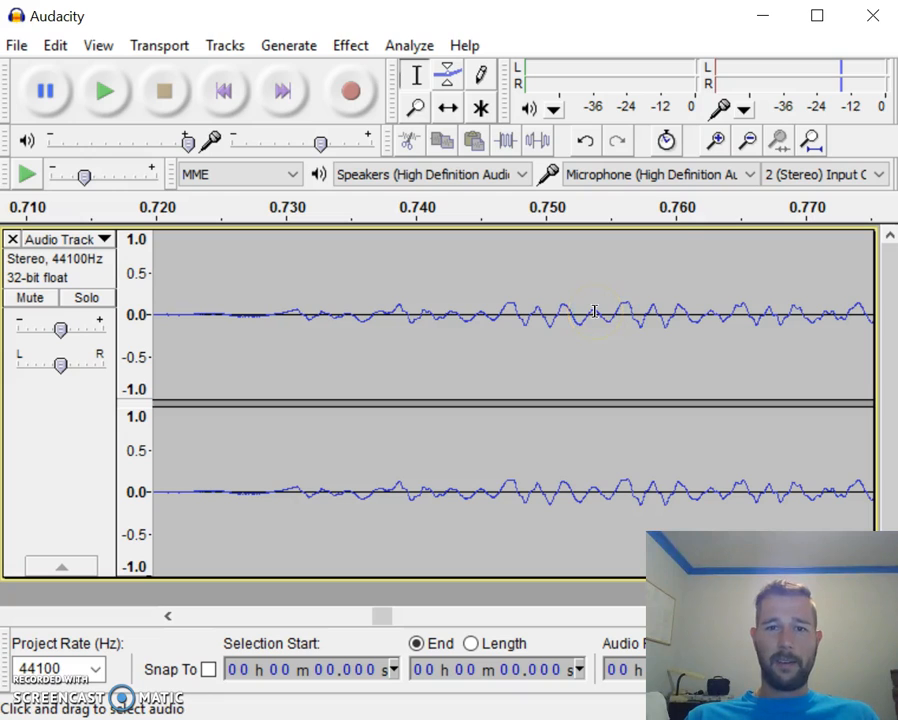